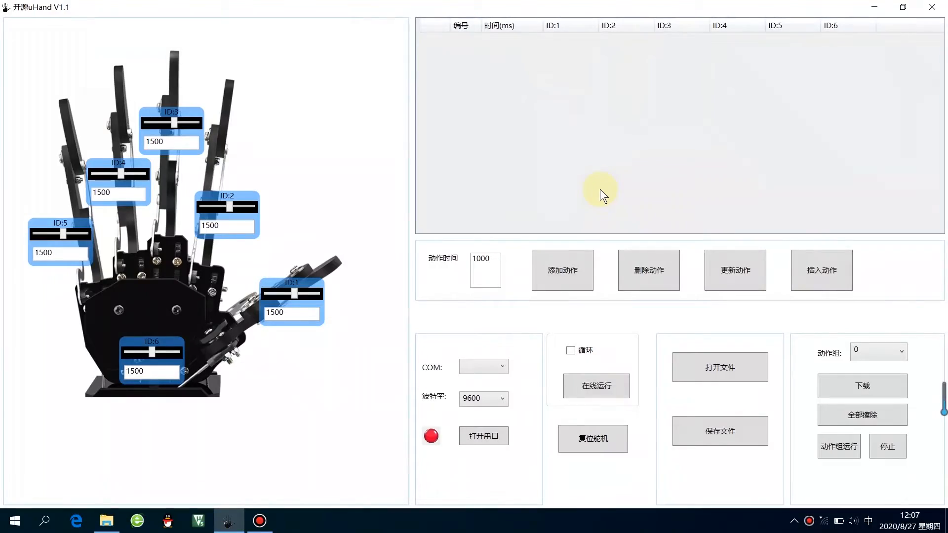
Step: Open the serial port COM66 to connect to the hand at 9600 baud
left_click(502, 366)
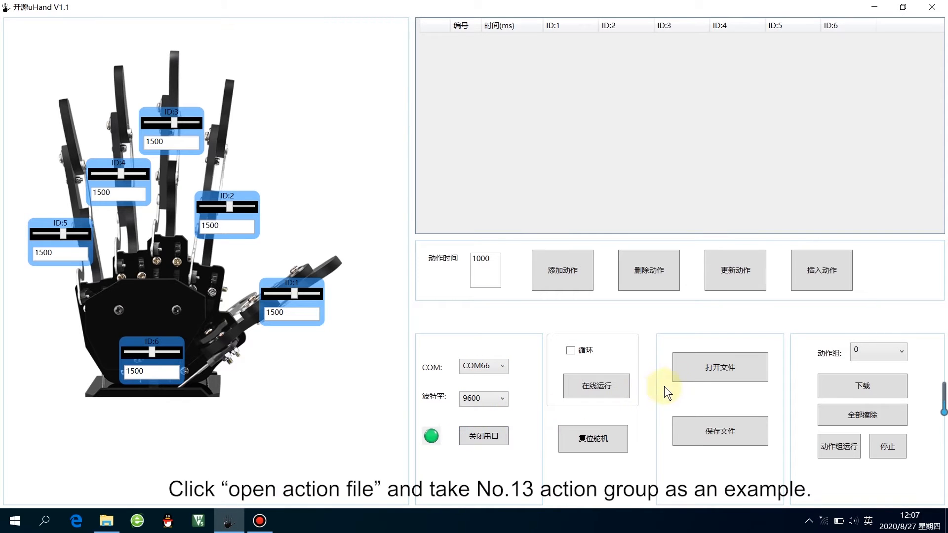
Step: Open the action file 13号手势我爱你.xml, loading its single 200 ms action
left_click(719, 368)
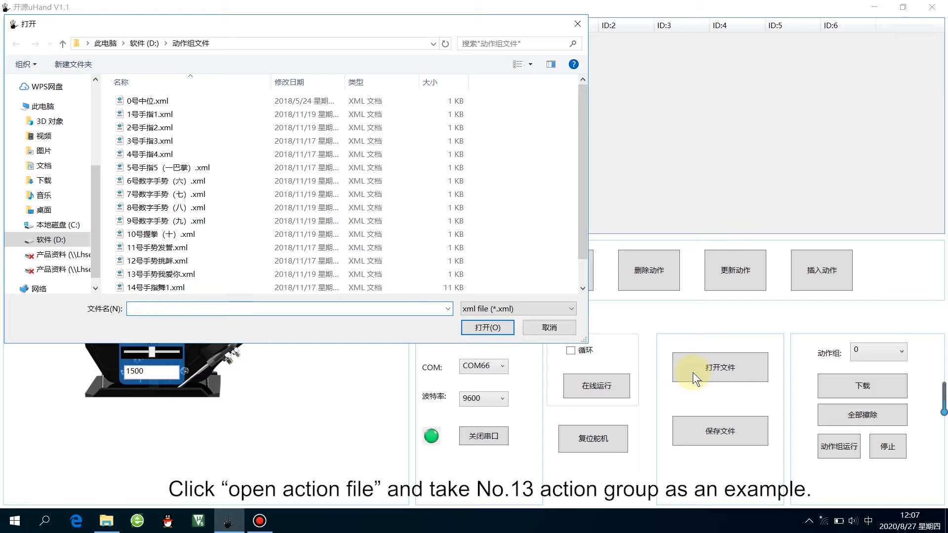
left_click(160, 273)
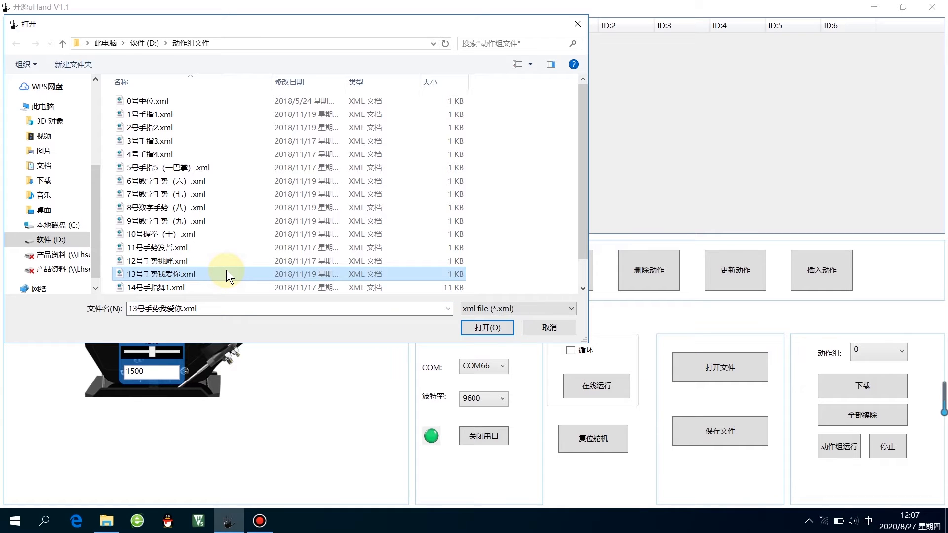
left_click(488, 327)
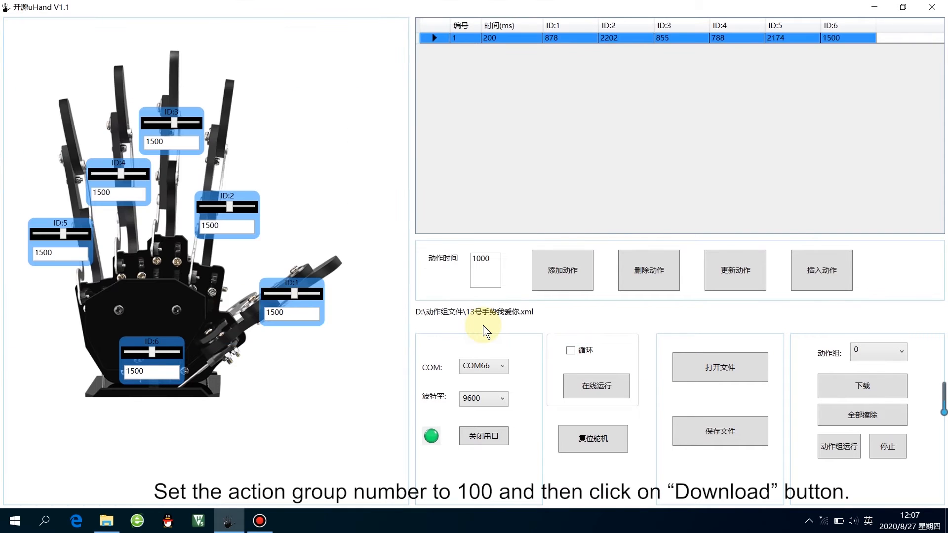
mouse_move(875, 360)
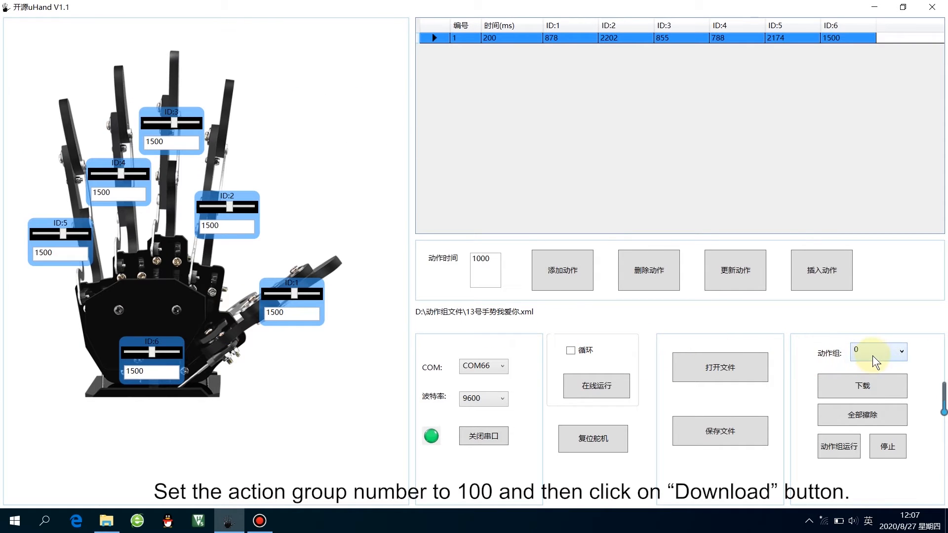
Step: Download the gesture to action group 100 and dismiss the 下载成功 message
left_click(901, 352)
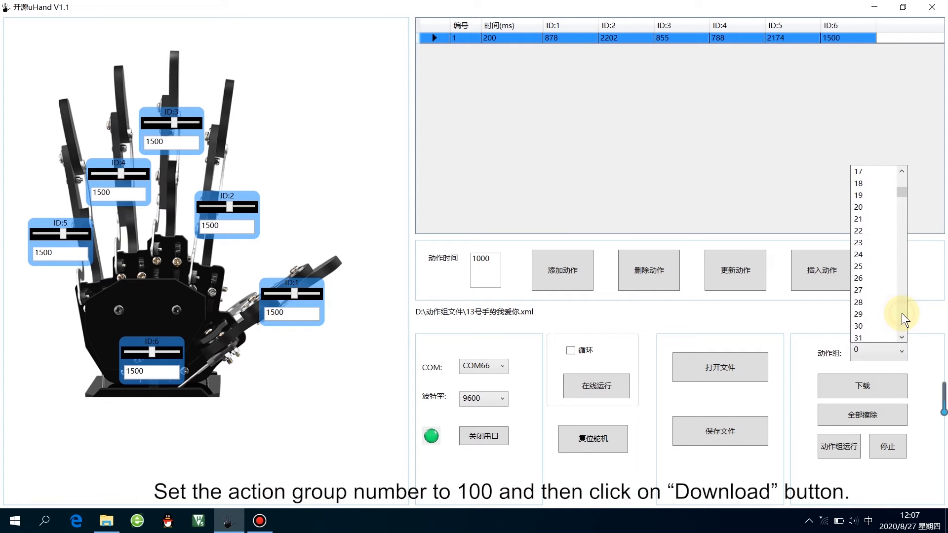
scroll("down", 3)
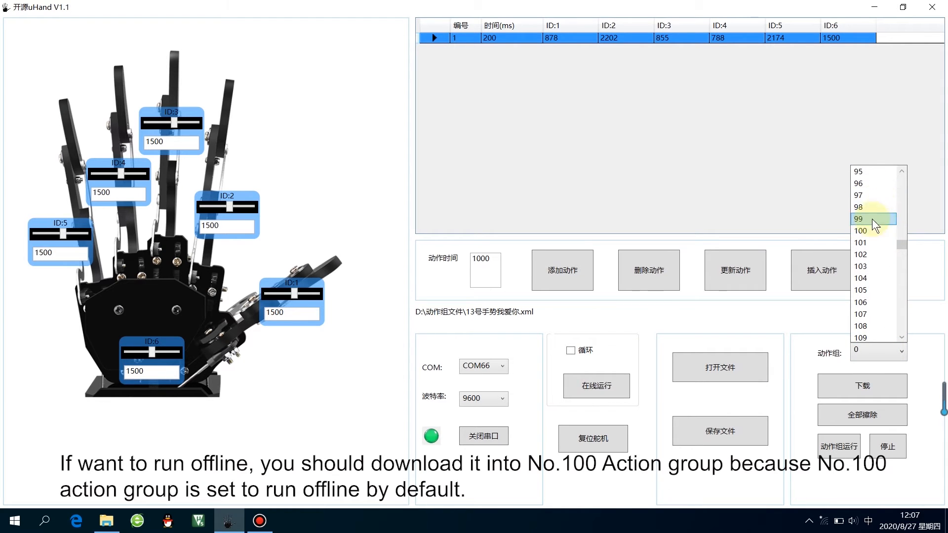
left_click(860, 230)
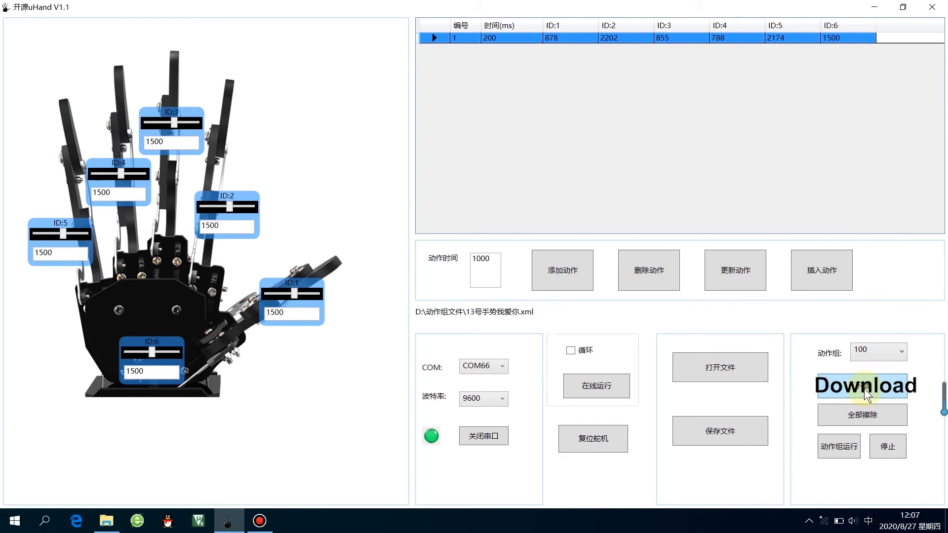
left_click(862, 385)
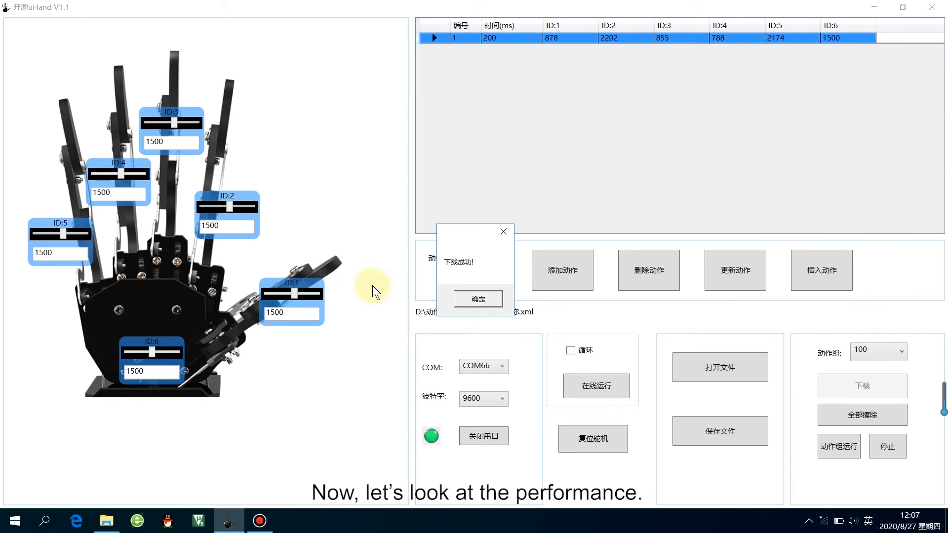
left_click(478, 298)
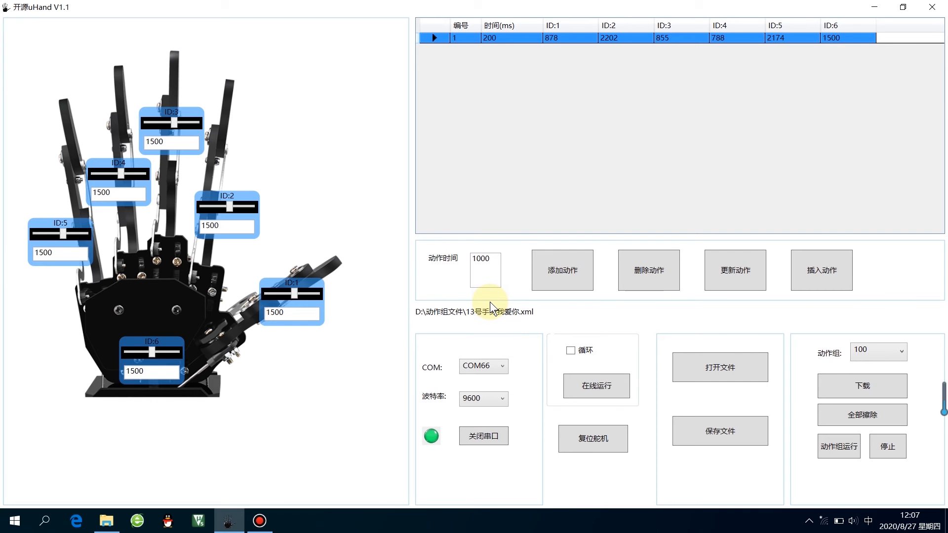